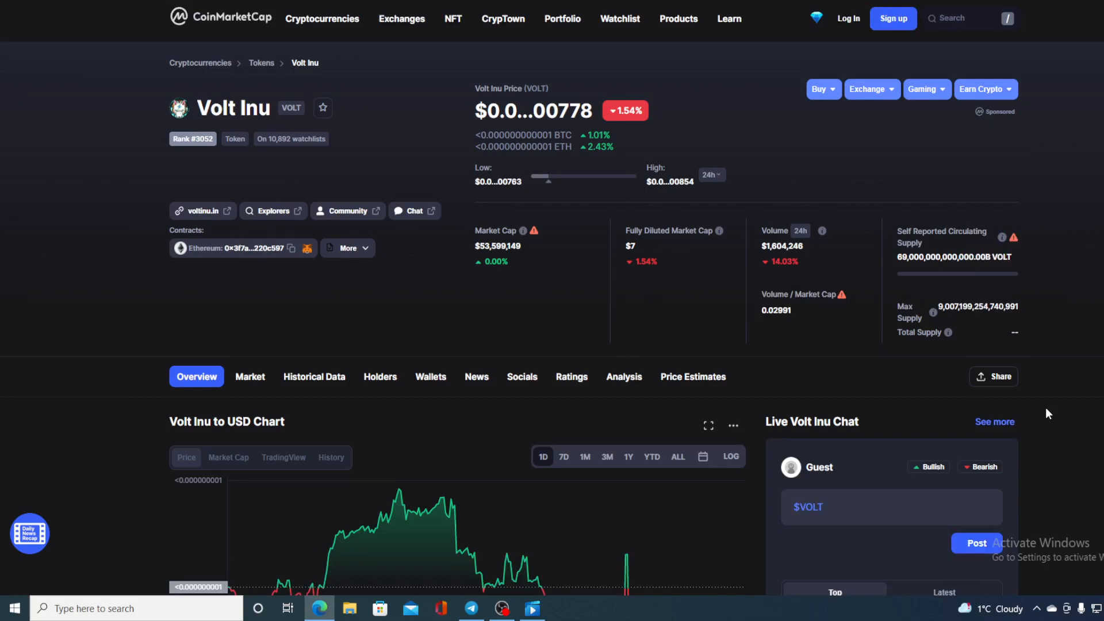
pyautogui.moveTo(728, 343)
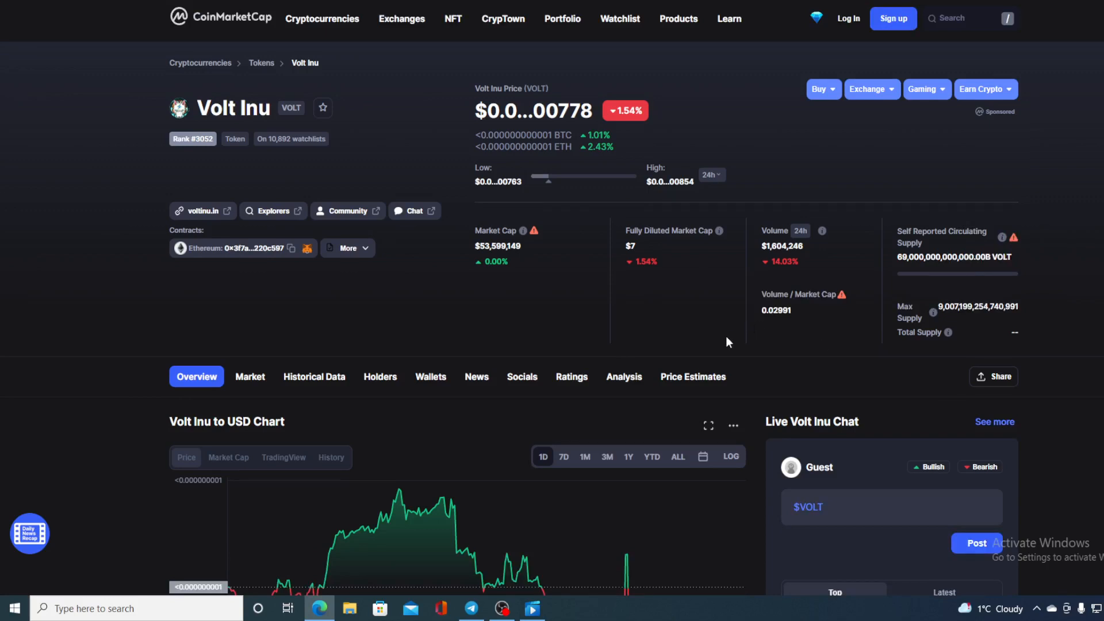
# - Bring the Volt Inu to USD chart into view and set its range to 7D
pyautogui.scroll(-3)
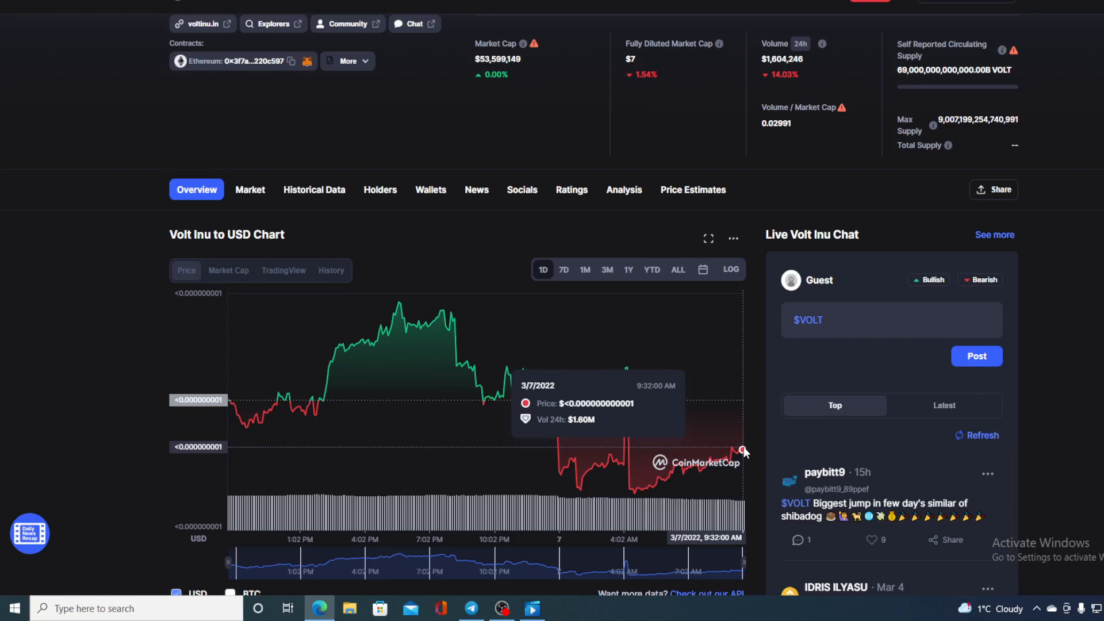
pyautogui.moveTo(752, 421)
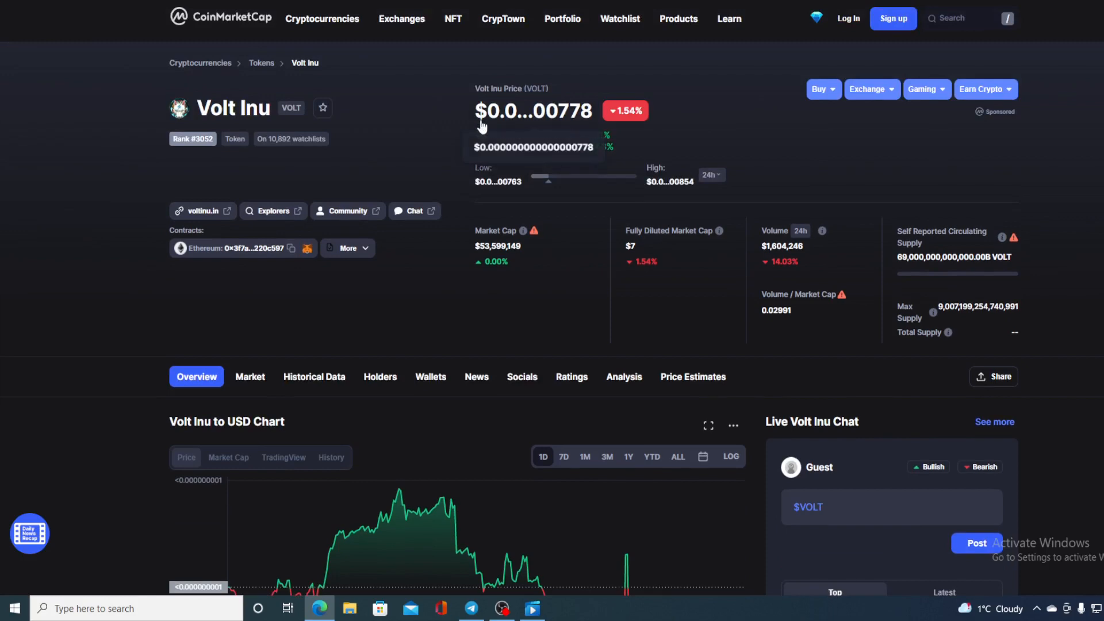
pyautogui.moveTo(544, 131)
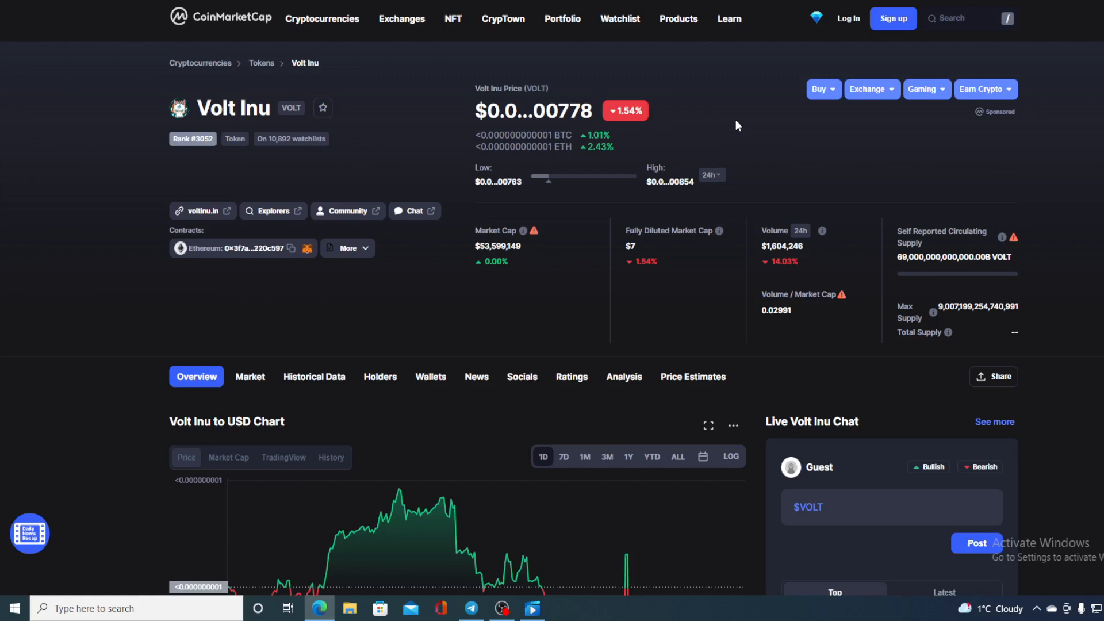
pyautogui.moveTo(818, 284)
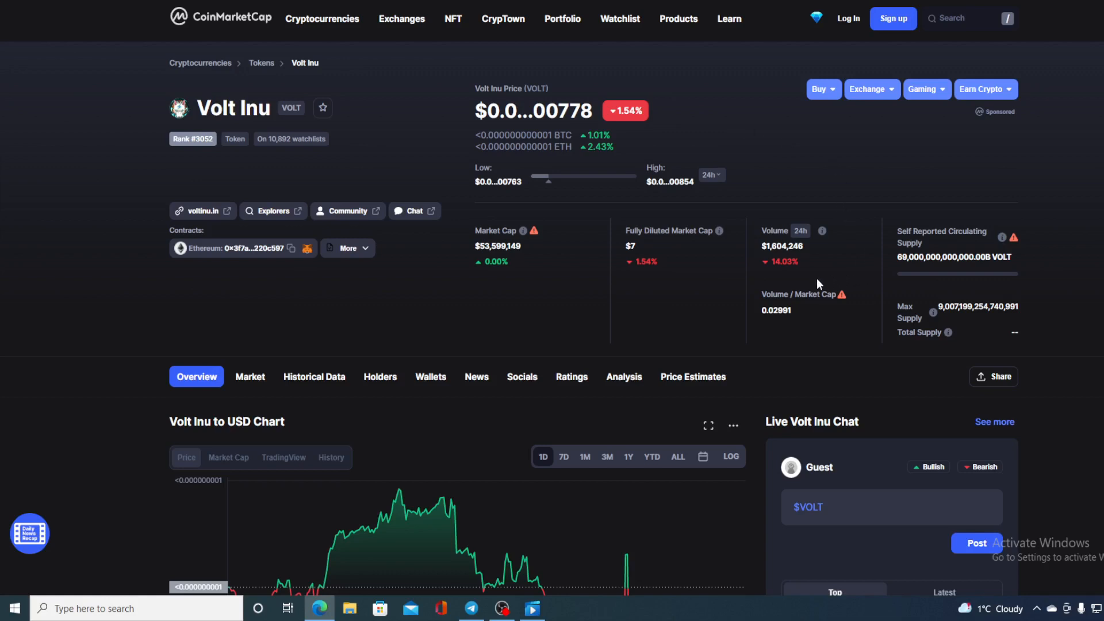
pyautogui.moveTo(819, 284)
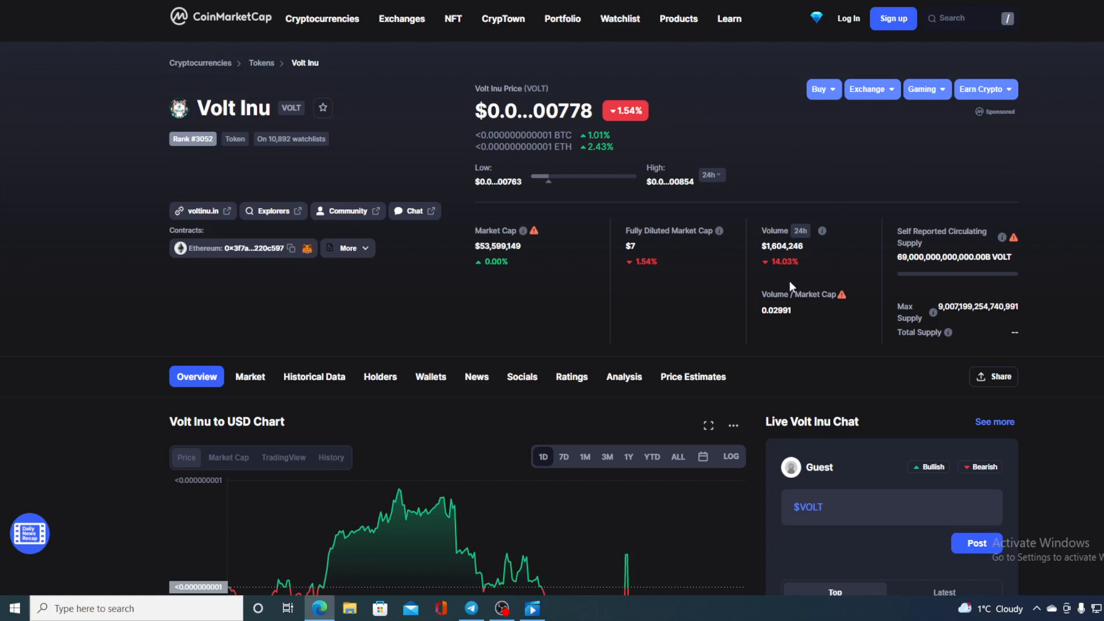
pyautogui.moveTo(772, 275)
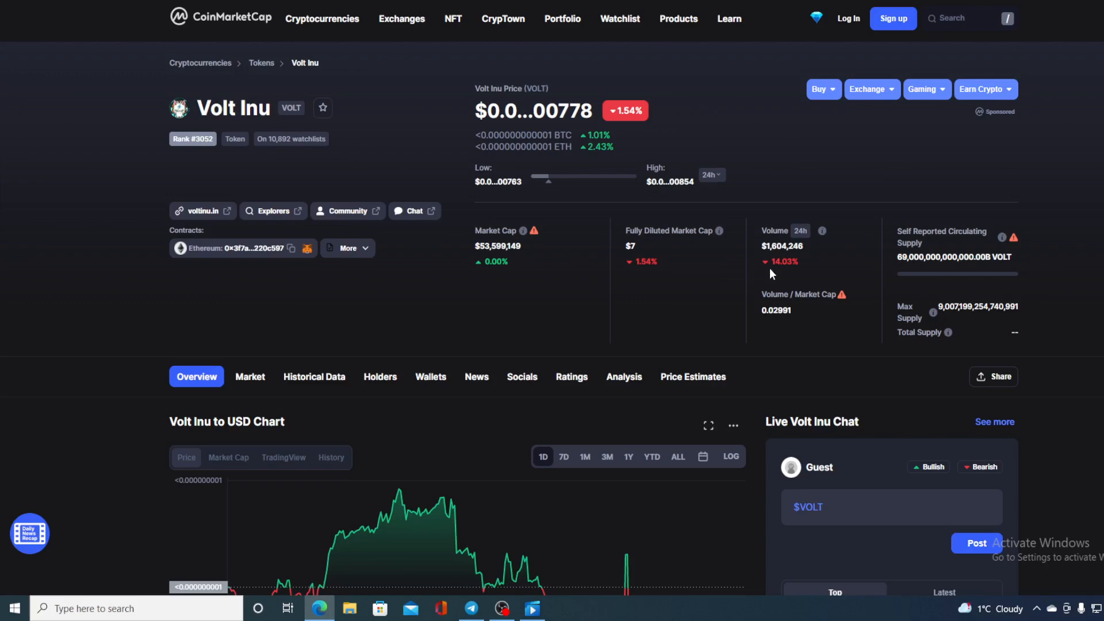
pyautogui.scroll(-3)
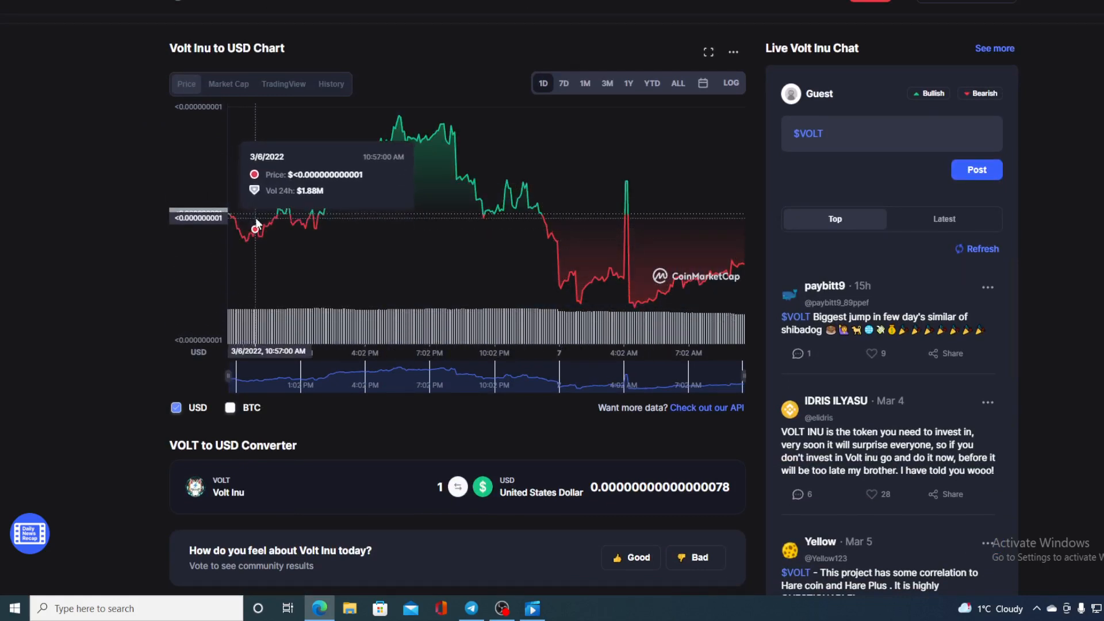
pyautogui.moveTo(630, 292)
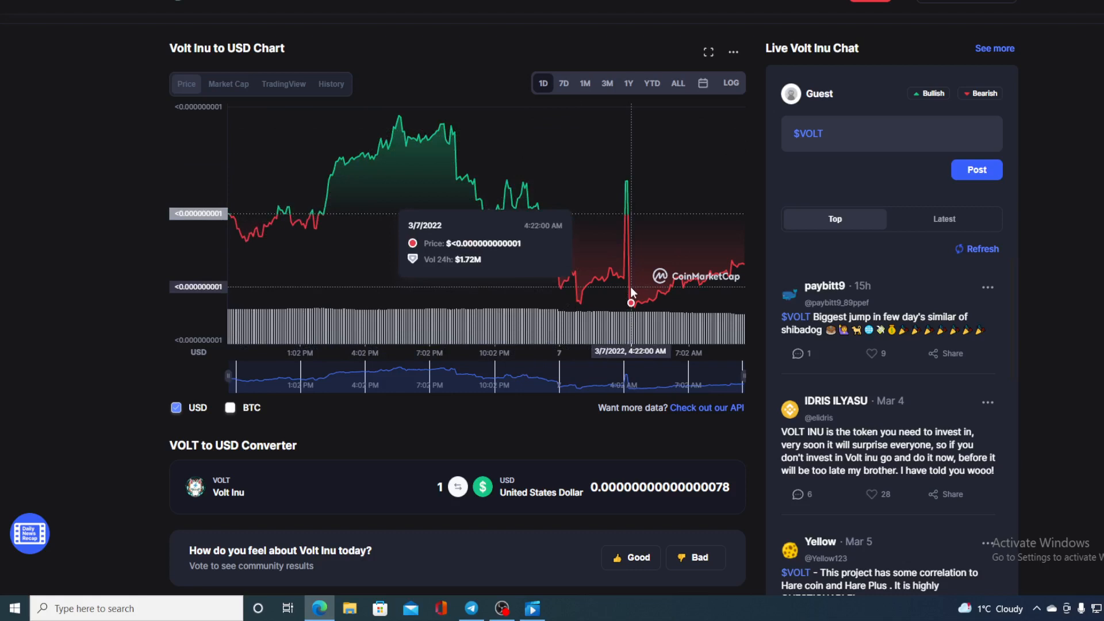
pyautogui.moveTo(745, 268)
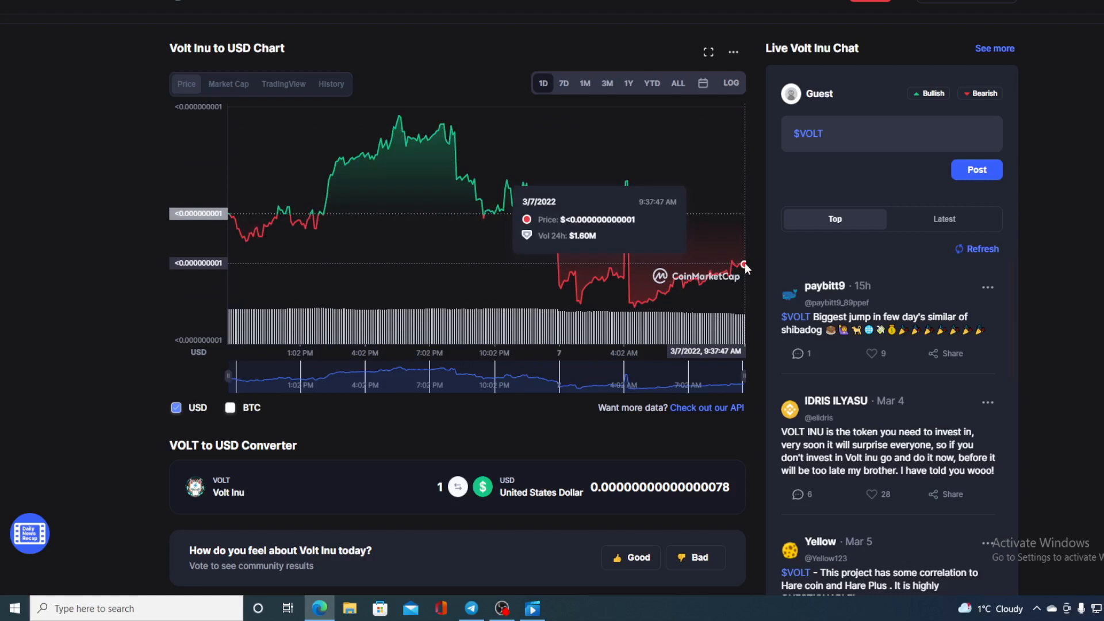
pyautogui.click(563, 83)
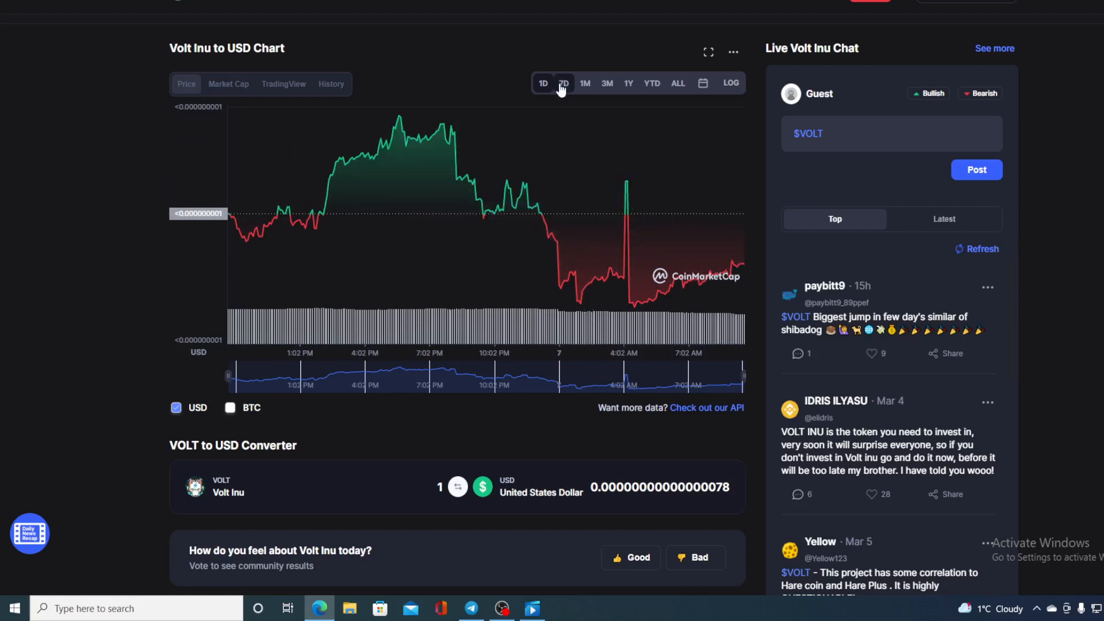
pyautogui.click(563, 82)
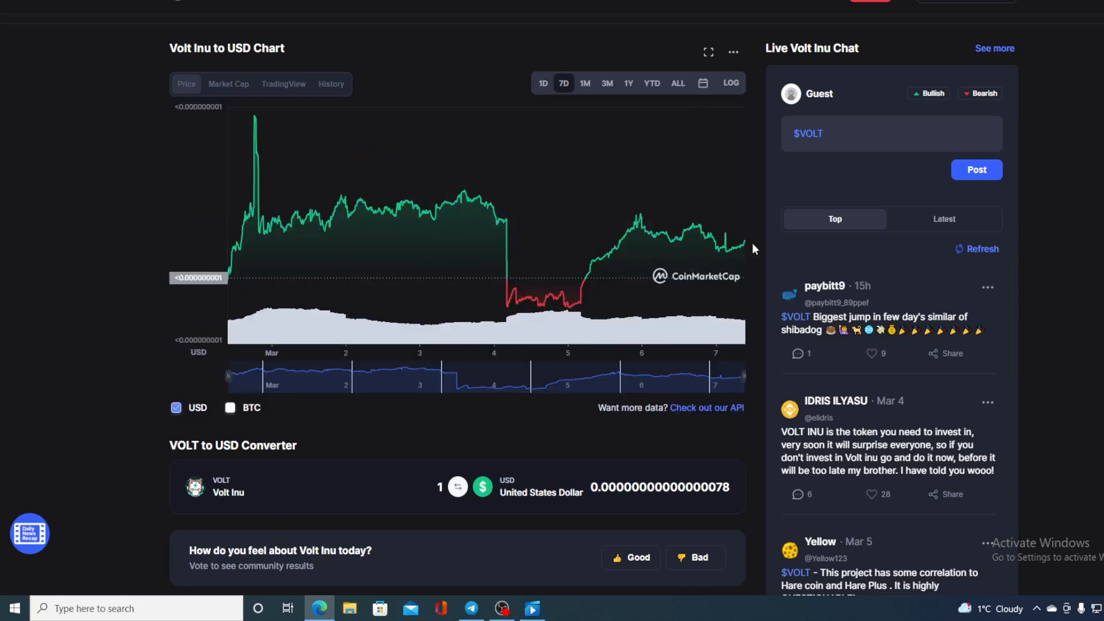
pyautogui.moveTo(744, 243)
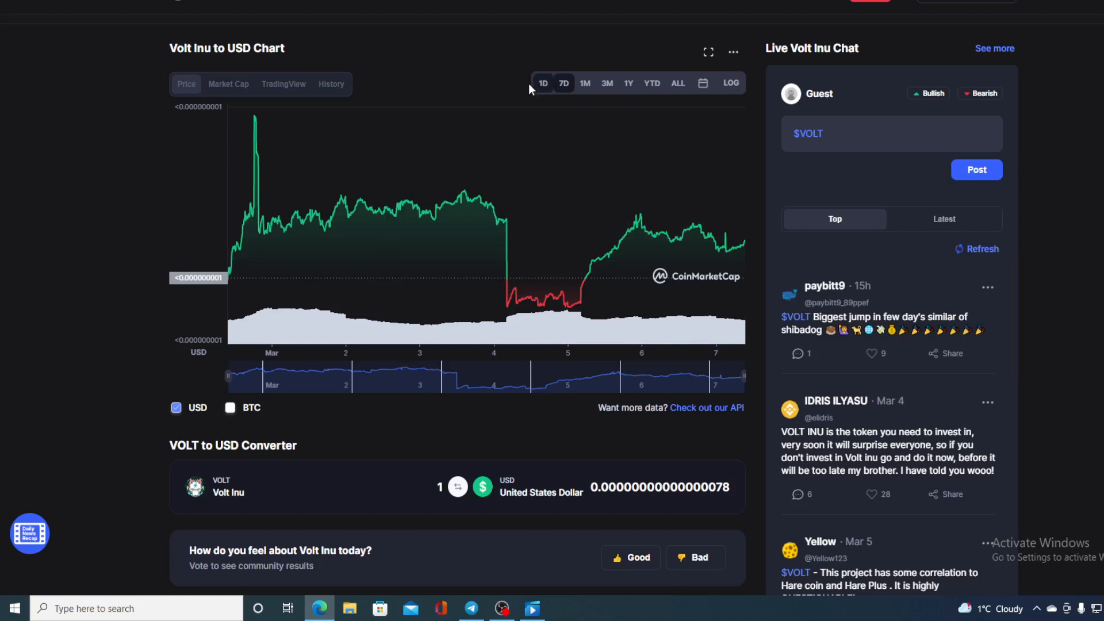
pyautogui.click(541, 83)
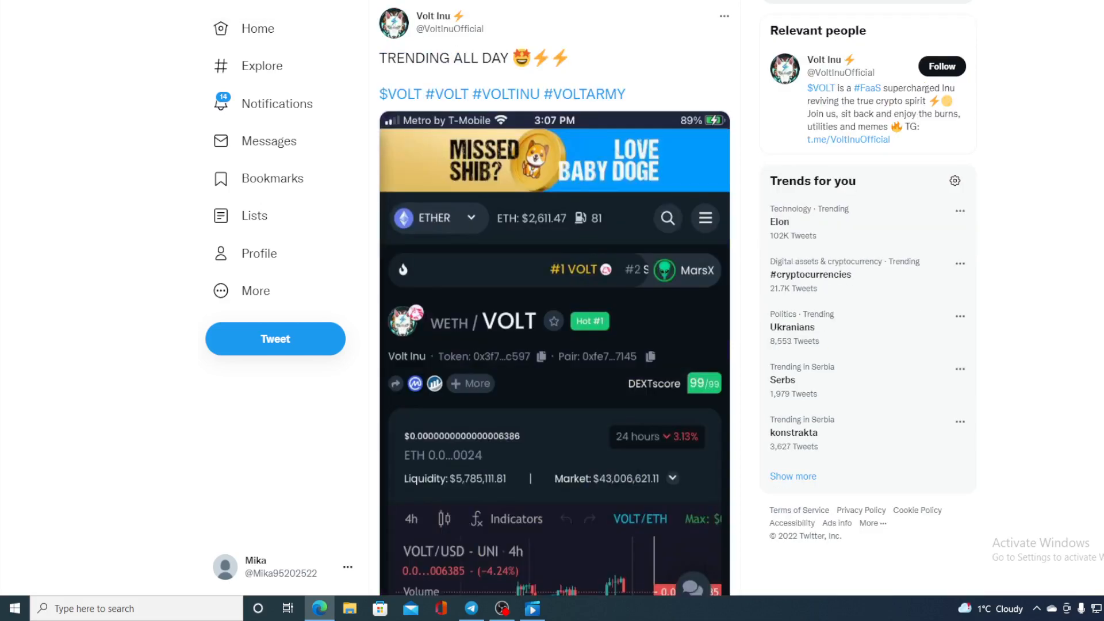
pyautogui.moveTo(597, 53)
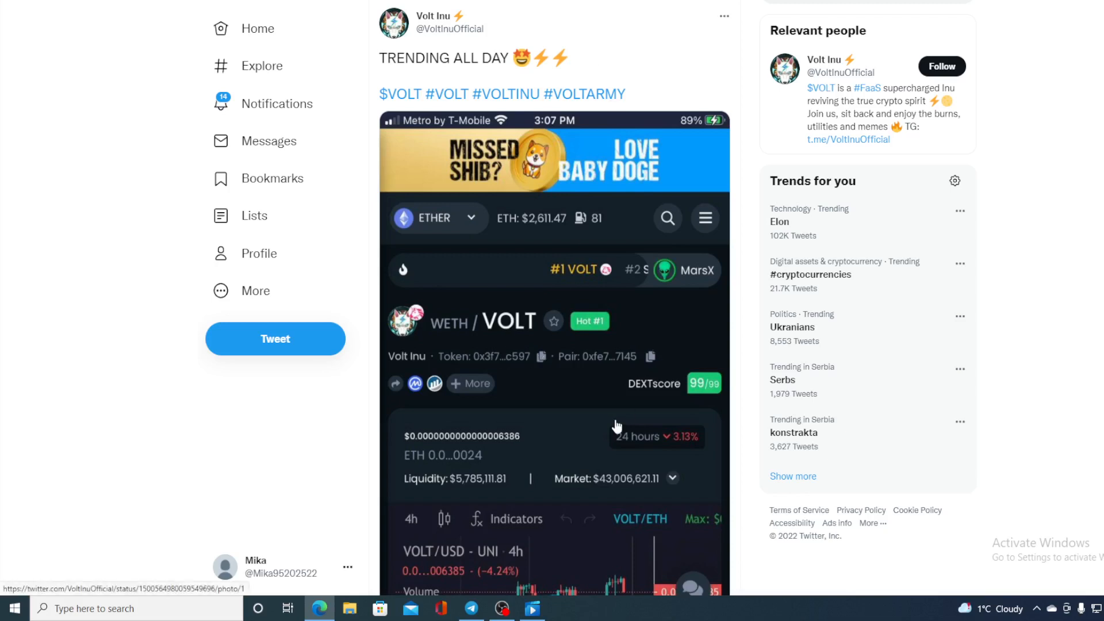
# - Scroll the Volt Inu 'TRENDING ALL DAY' tweet to reveal its VOLT trading screenshot
pyautogui.scroll(-3)
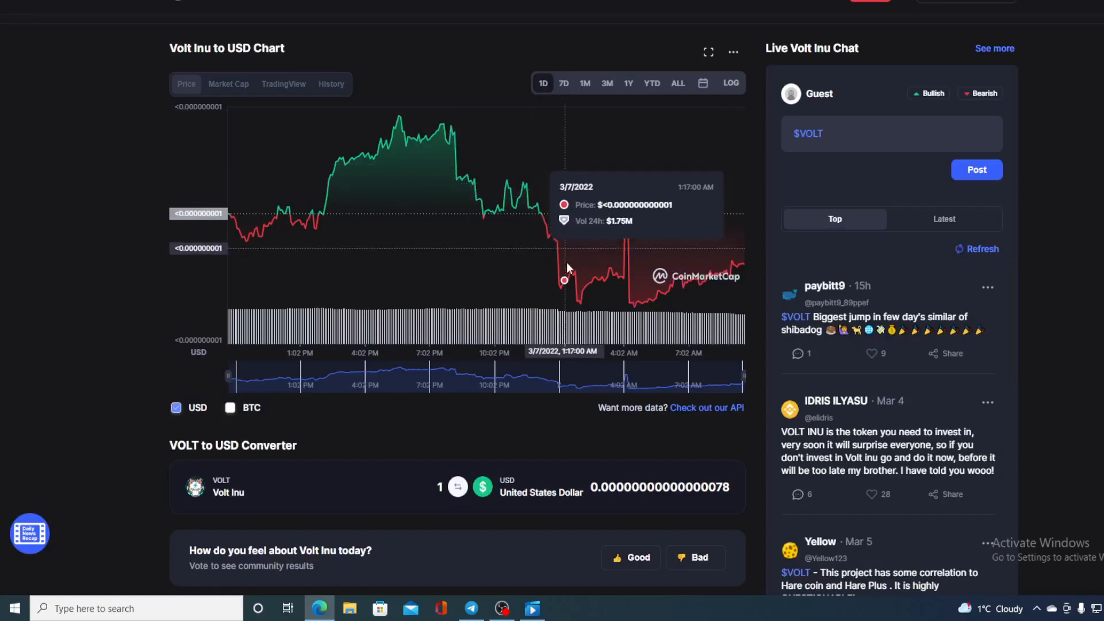
pyautogui.moveTo(739, 271)
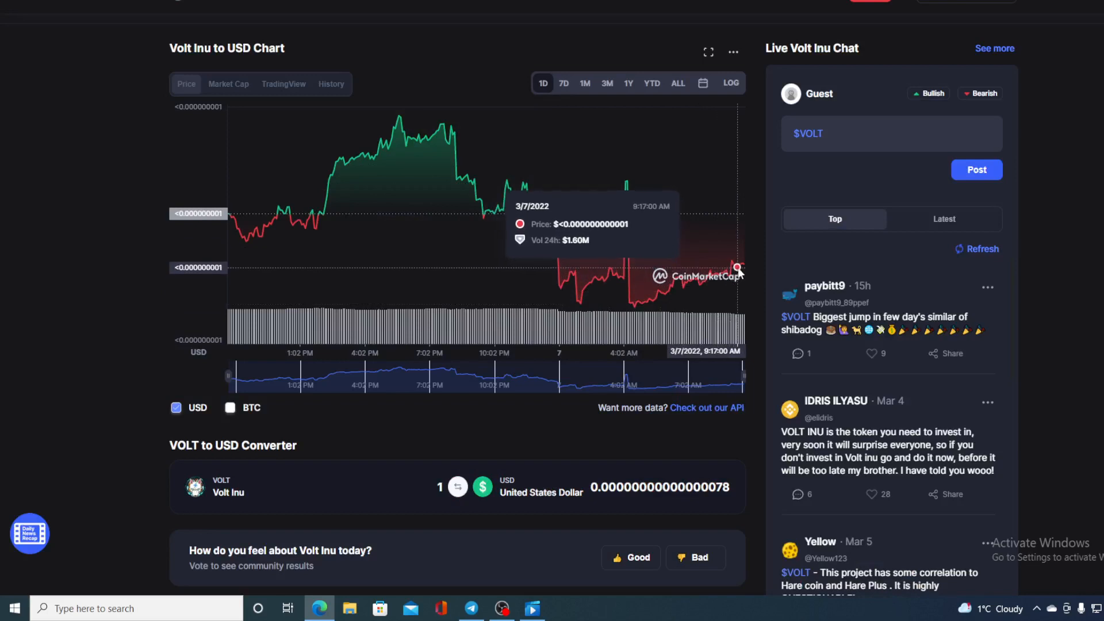
pyautogui.moveTo(740, 267)
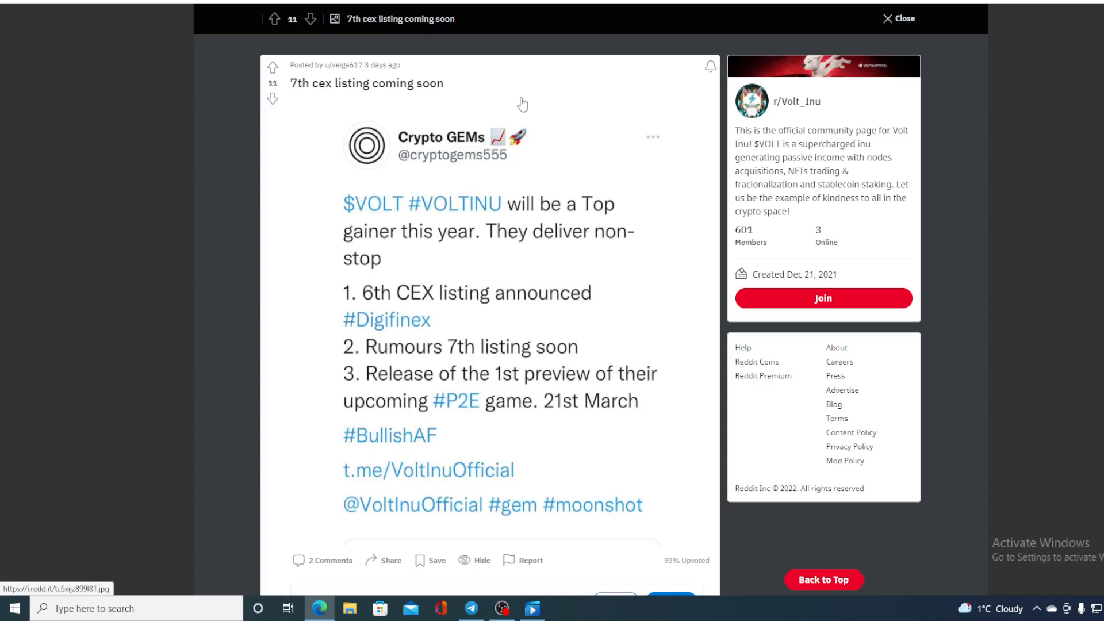
pyautogui.moveTo(647, 203)
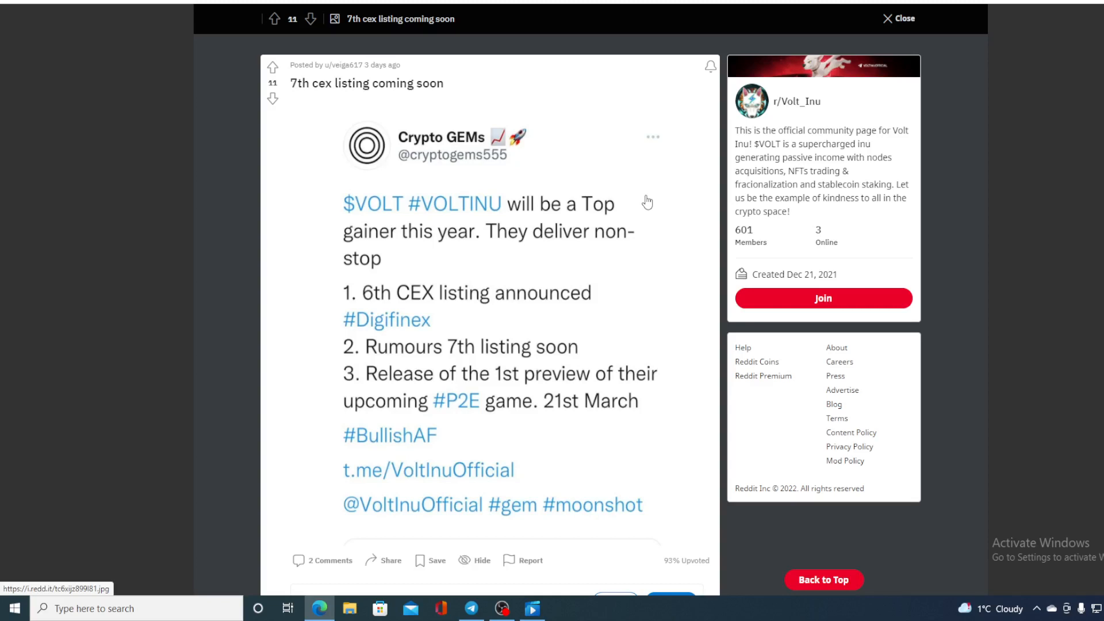
pyautogui.moveTo(666, 322)
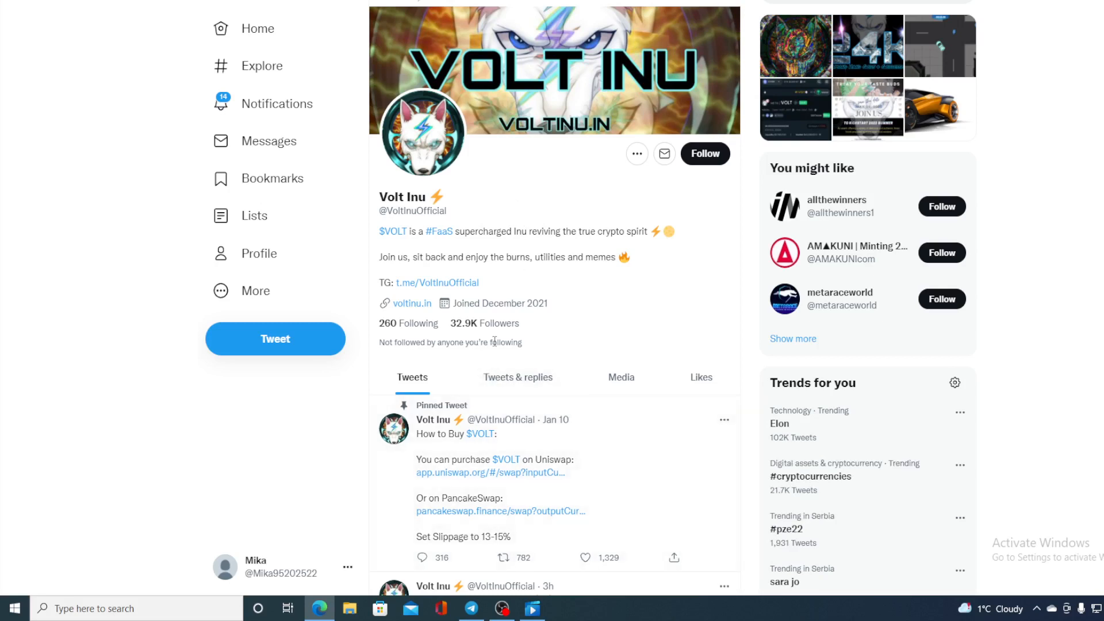
pyautogui.moveTo(548, 342)
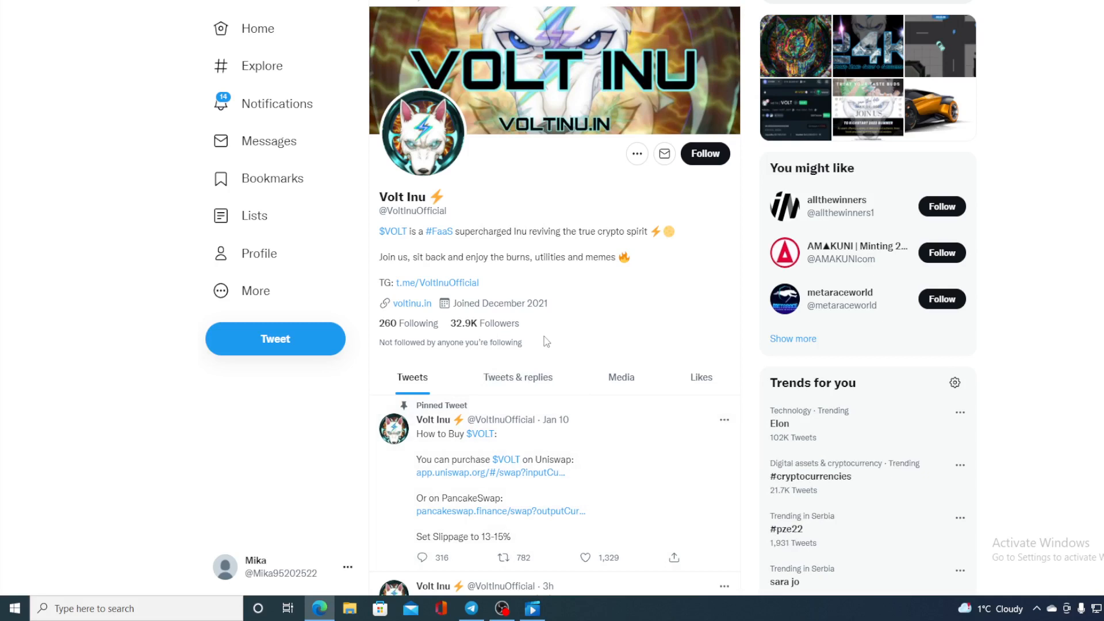
pyautogui.scroll(-3)
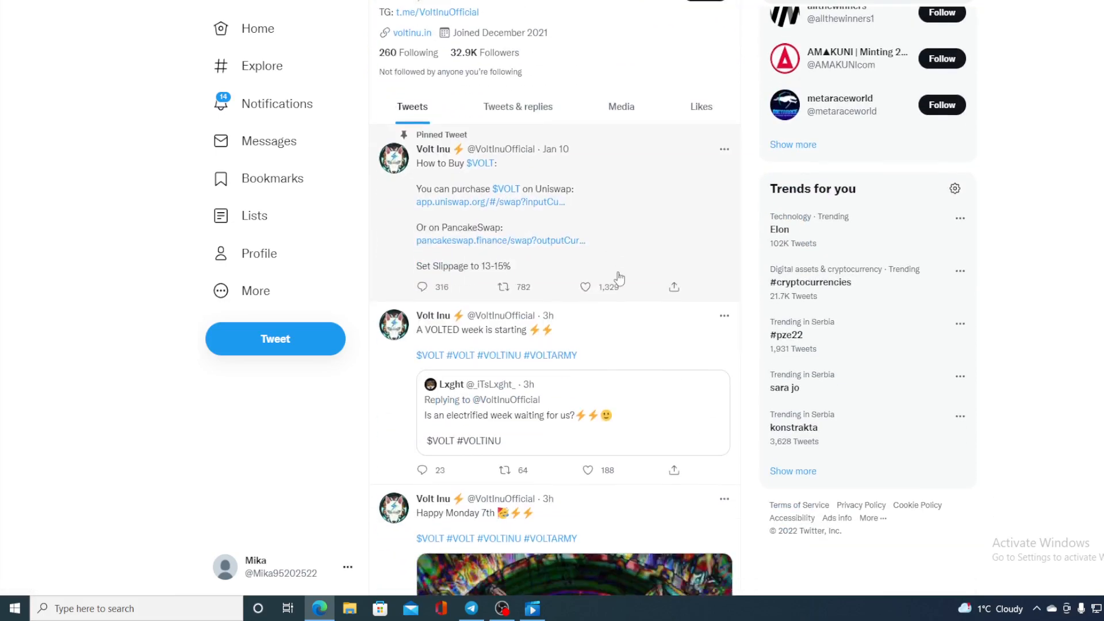
pyautogui.scroll(-3)
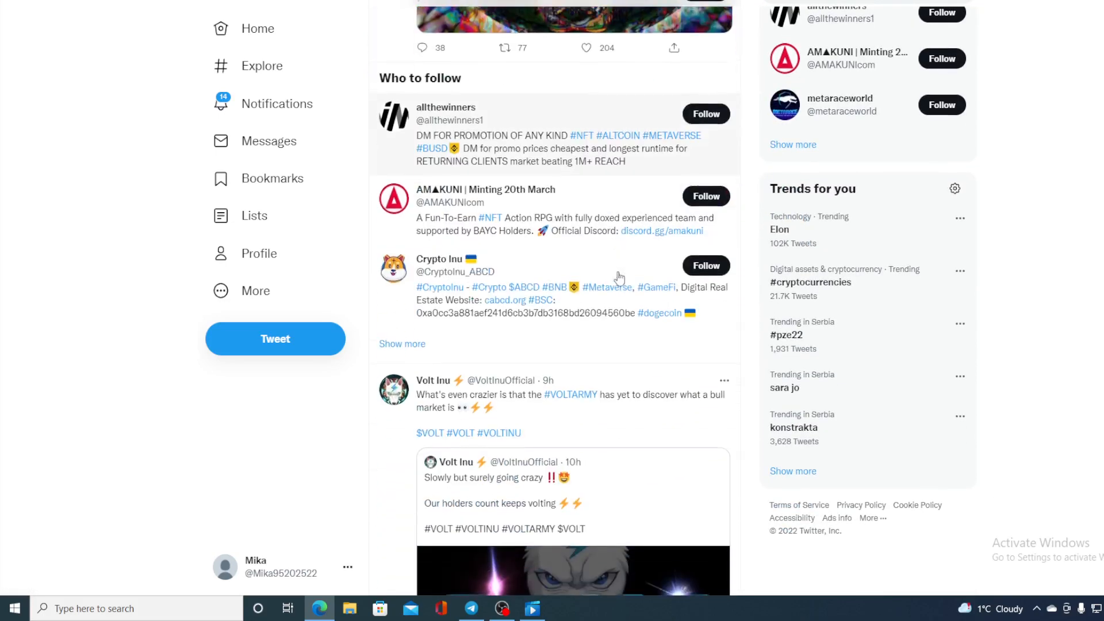
pyautogui.scroll(-3)
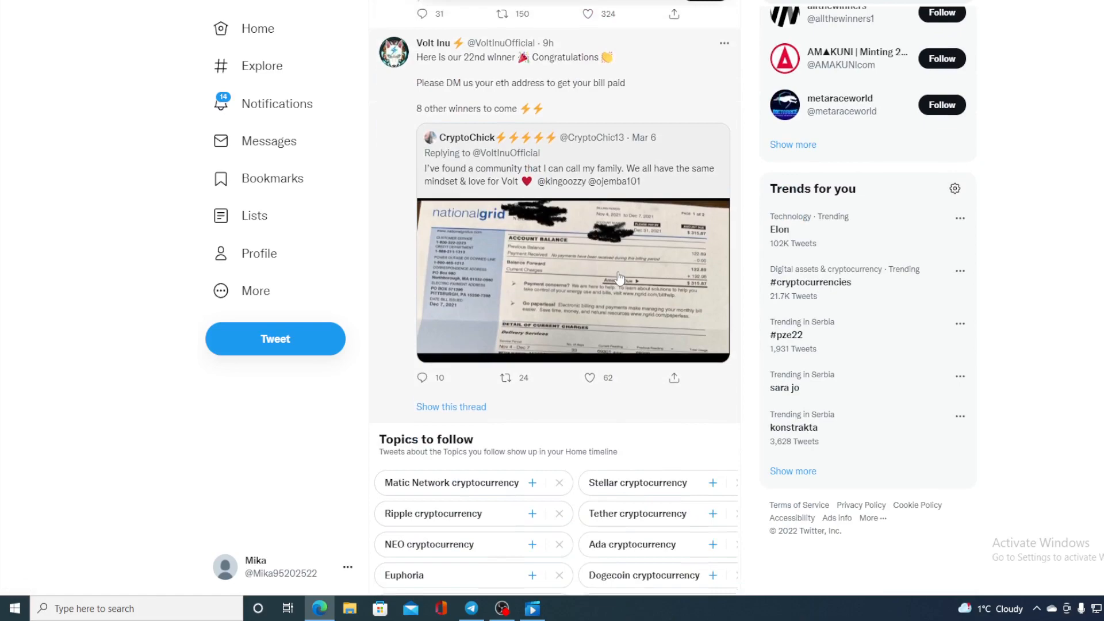
pyautogui.scroll(-3)
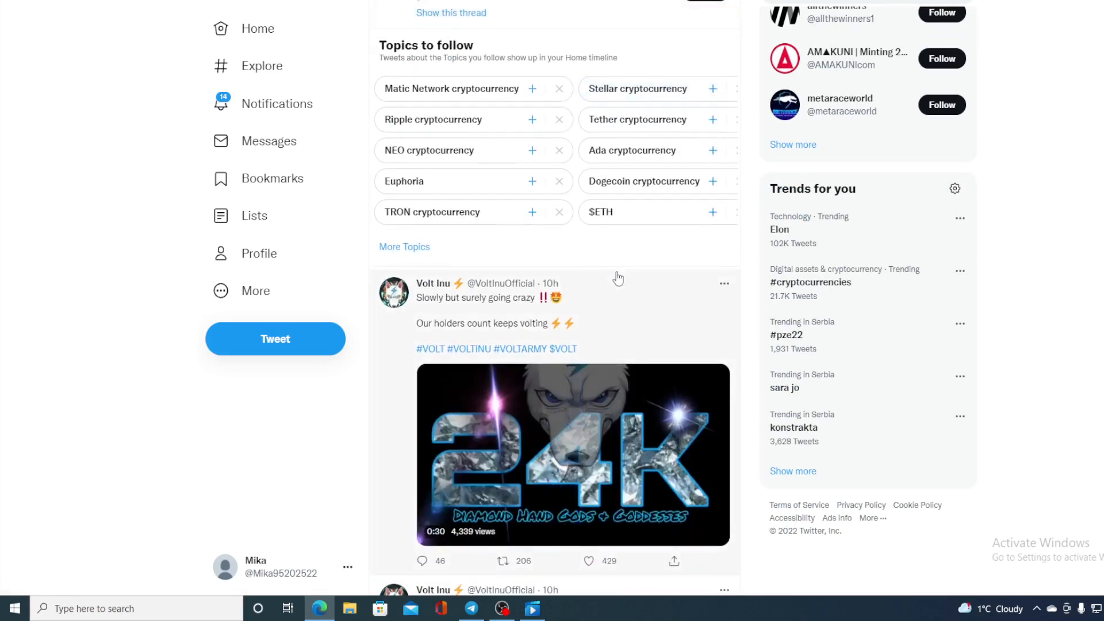
pyautogui.scroll(-3)
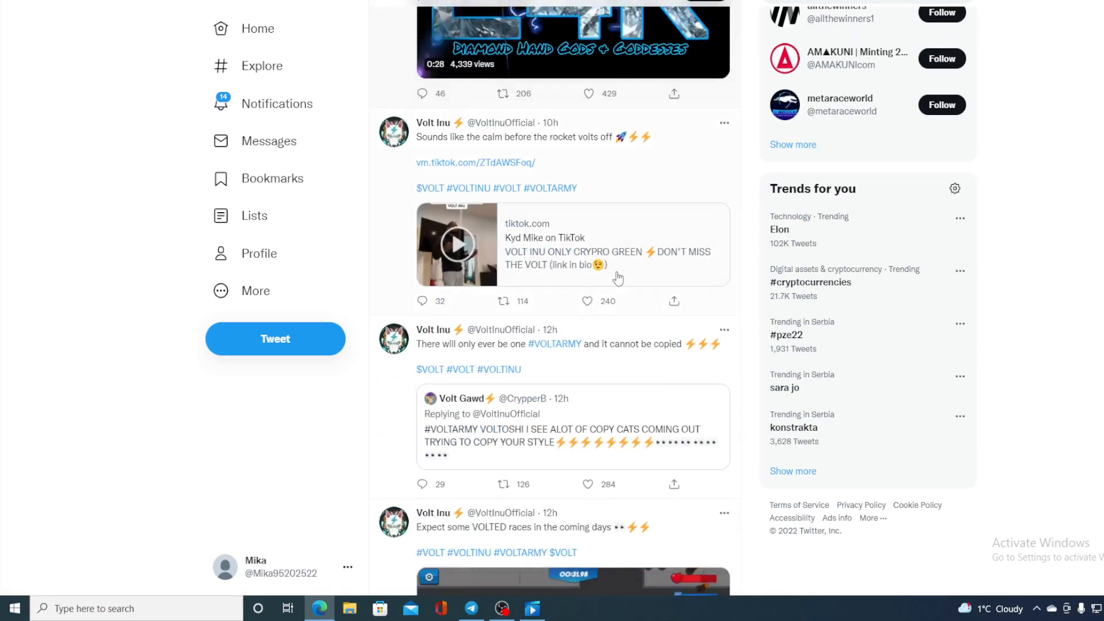
pyautogui.scroll(-3)
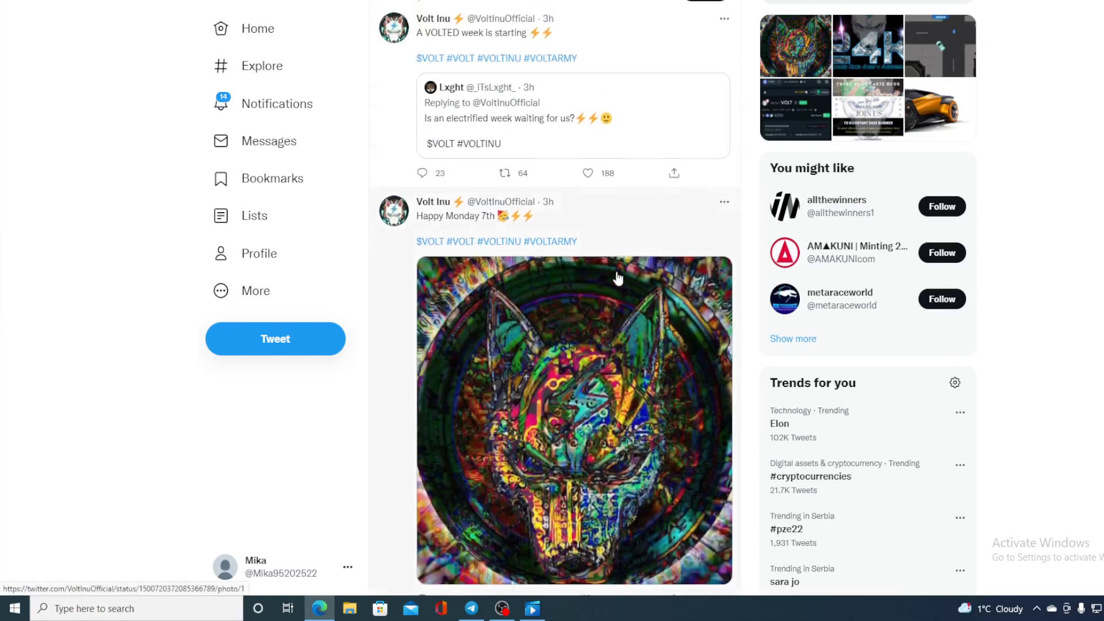
pyautogui.click(433, 202)
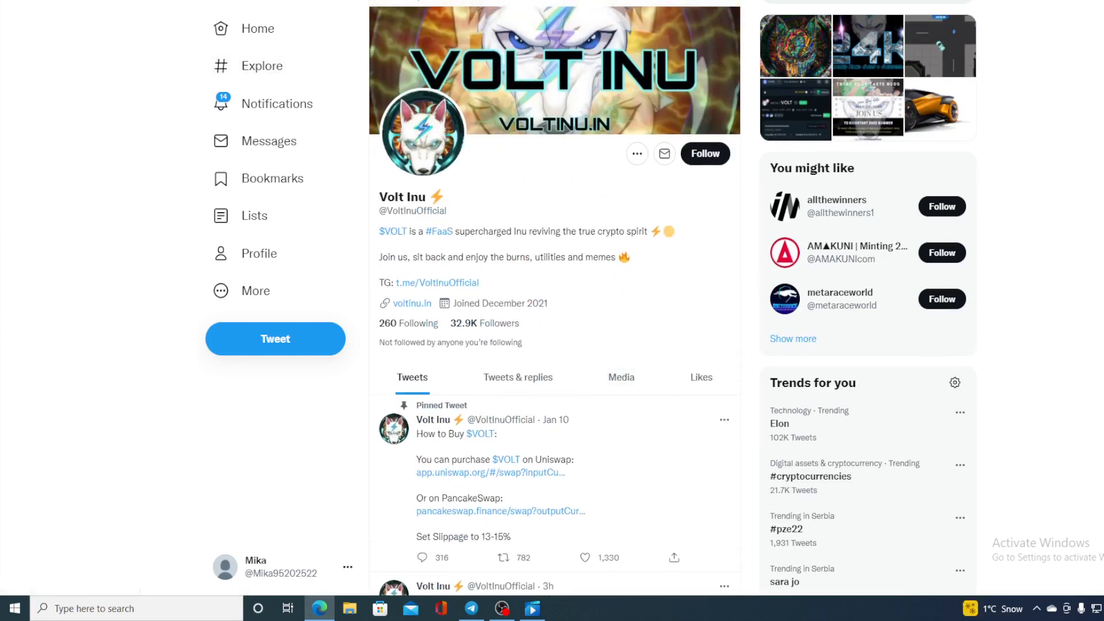